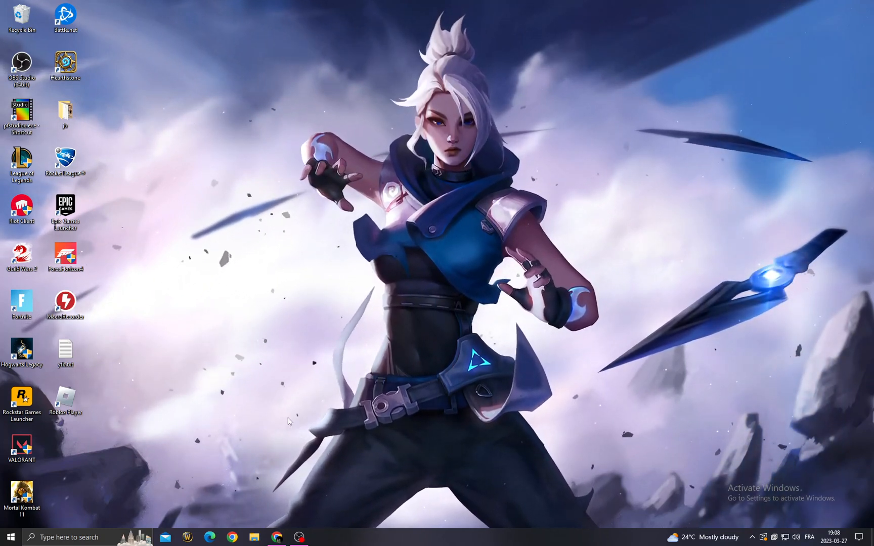
Search Windows for 'CONTROL' to find and launch Control Panel
click(67, 536)
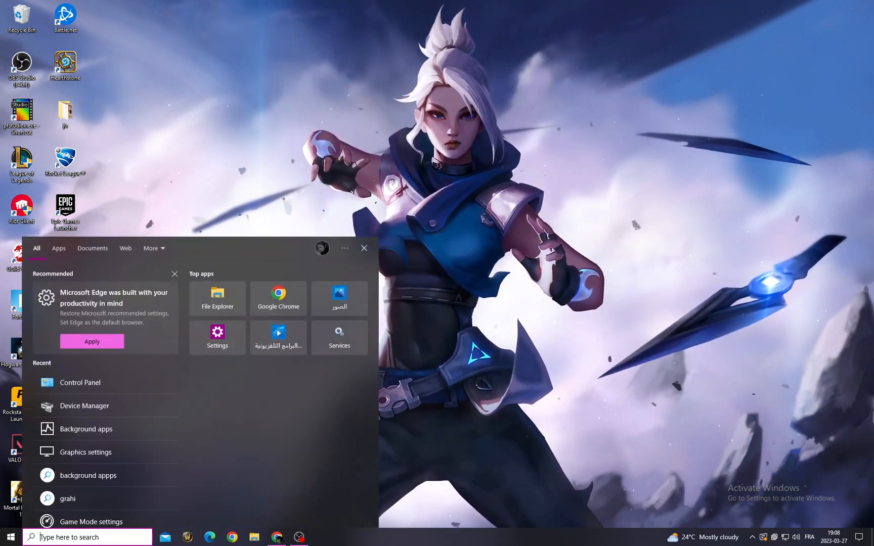
text(CONTROL)
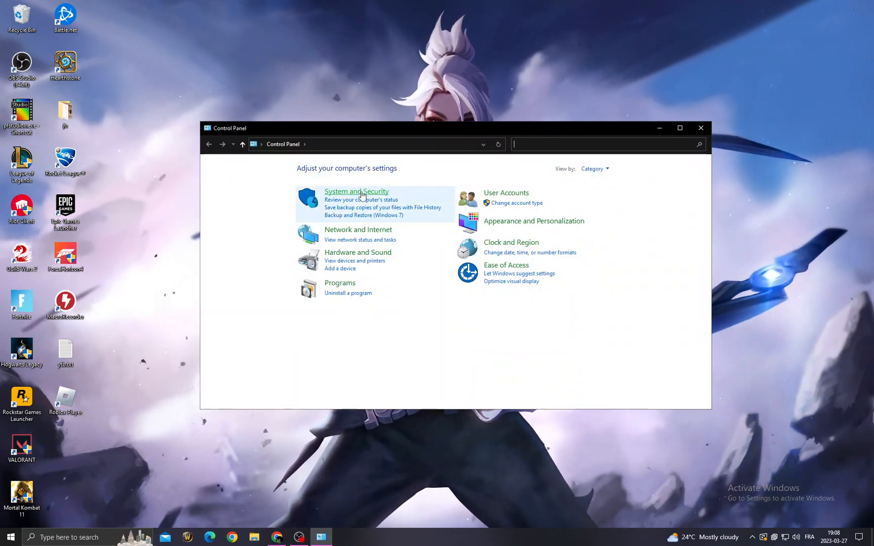
Go through System and Security and Windows Defender Firewall to the firewall on/off page
click(356, 191)
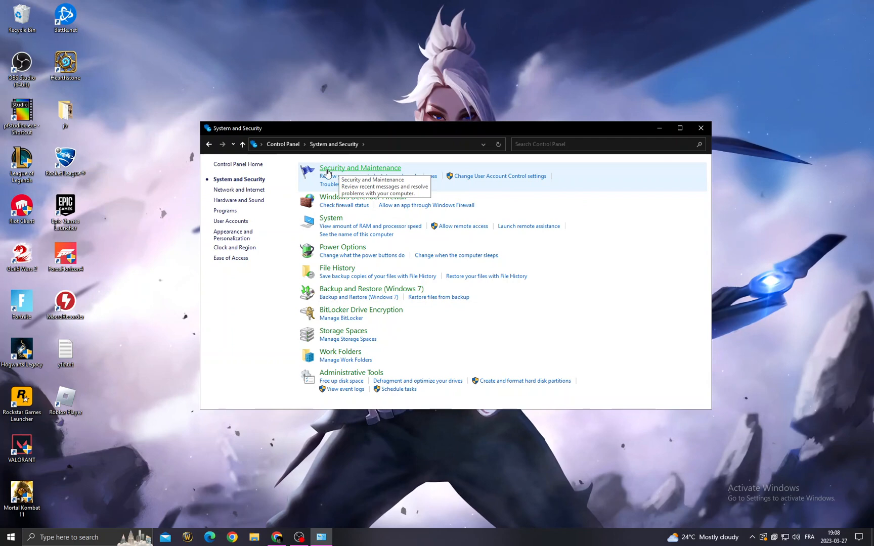
click(363, 198)
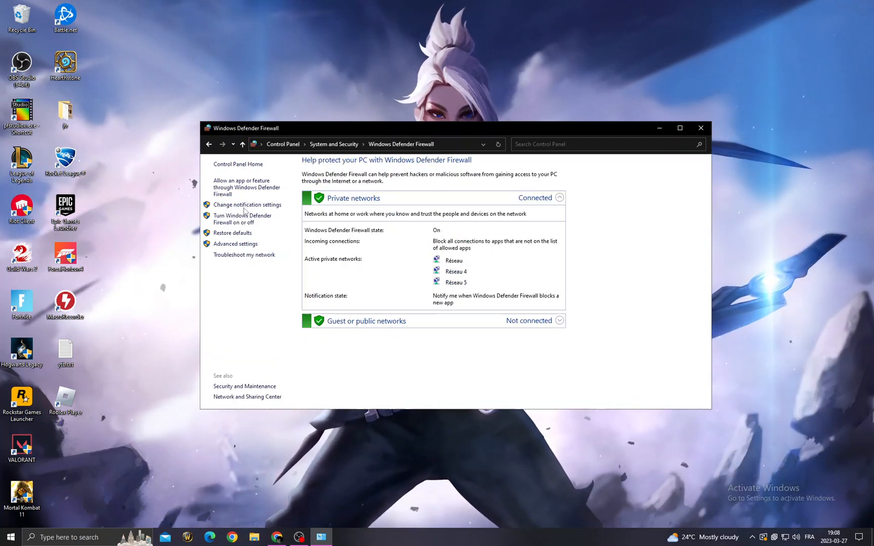
click(242, 219)
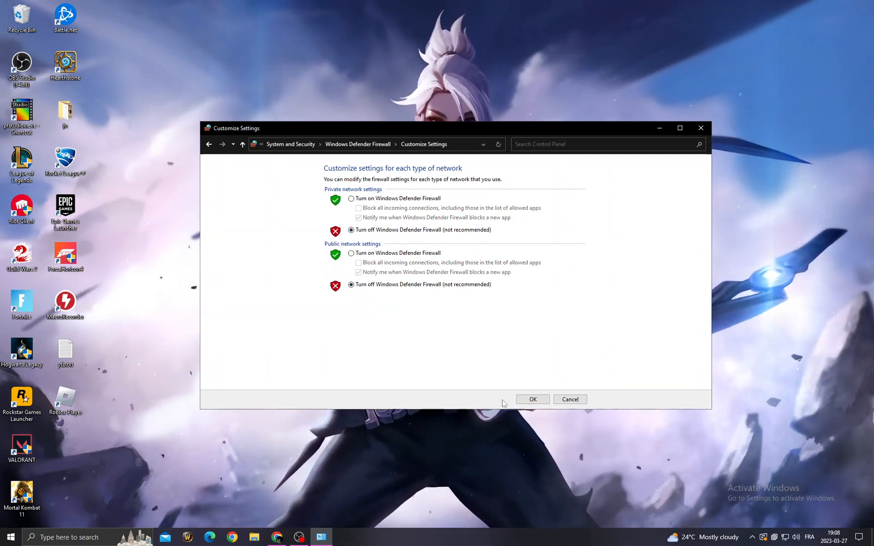
mouse_move(539, 312)
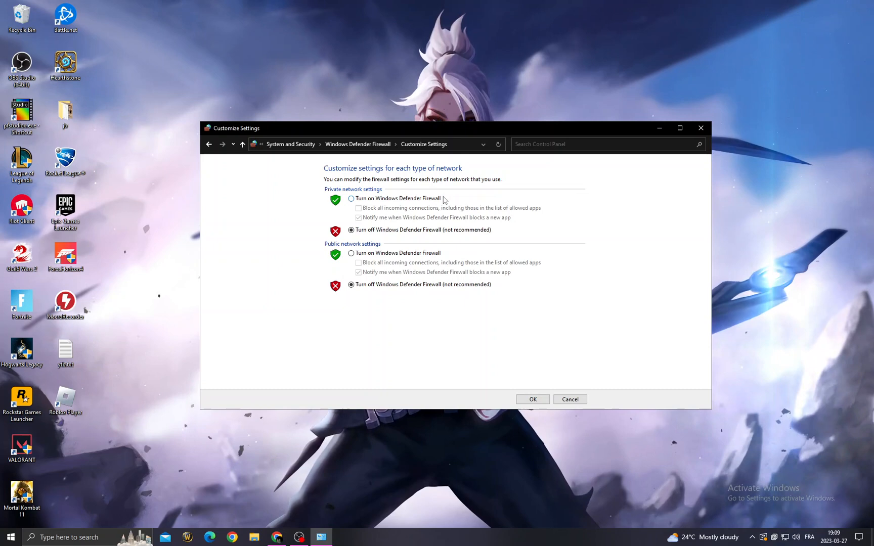
mouse_move(544, 341)
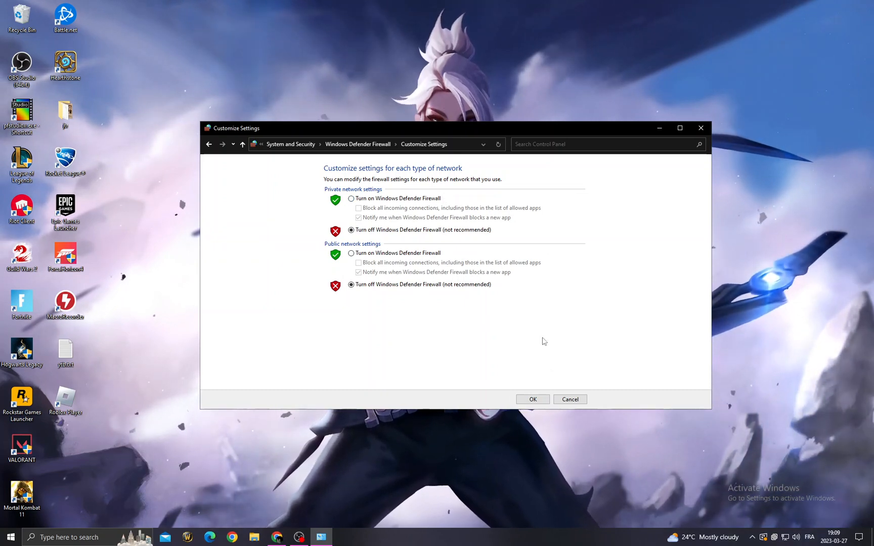
mouse_move(234, 204)
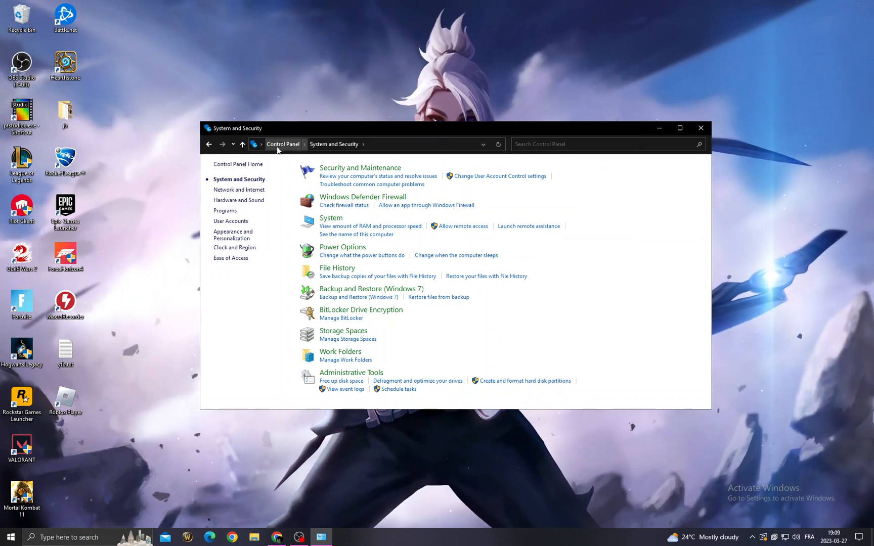
From Control Panel home, go via Network and Sharing Center to the Ethernet status window
click(282, 144)
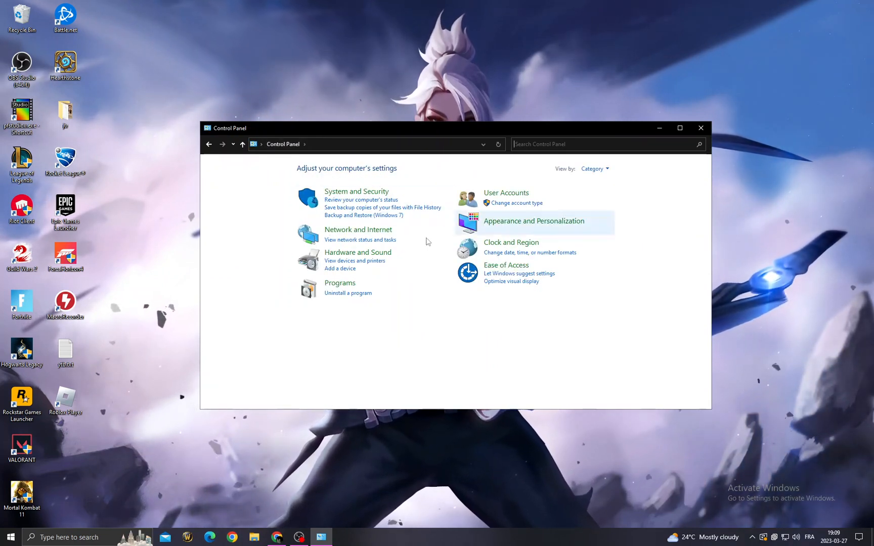
mouse_move(361, 234)
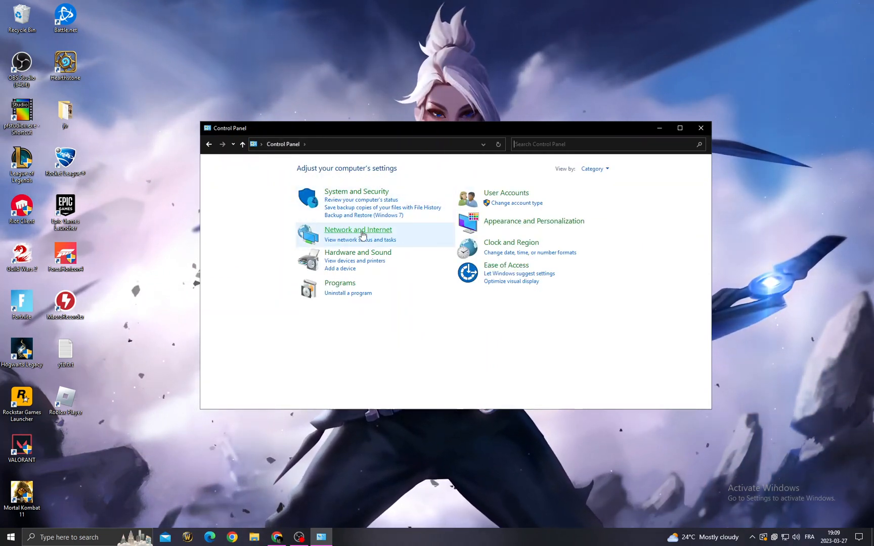
click(358, 229)
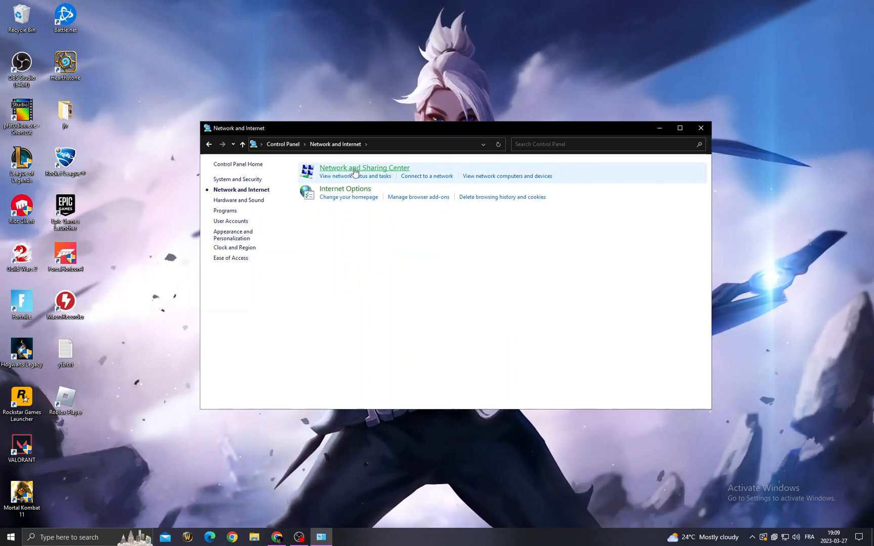
click(364, 168)
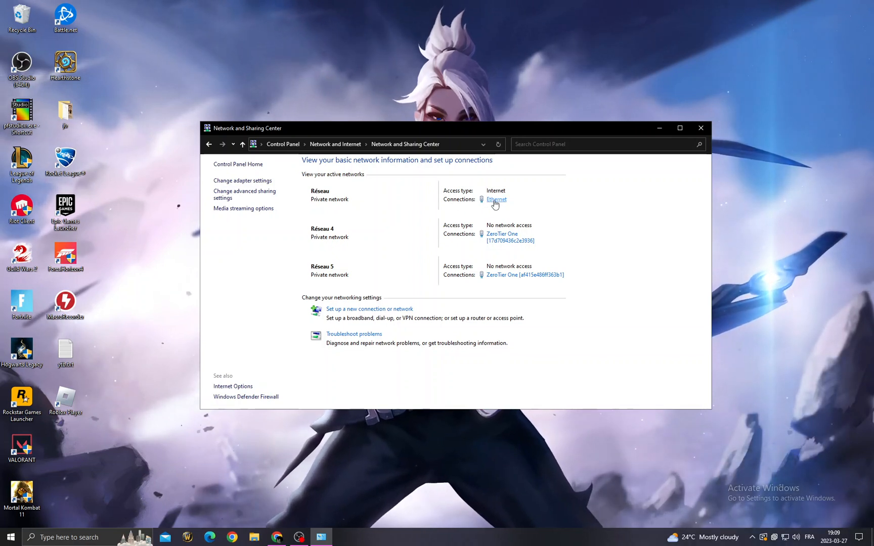
click(496, 200)
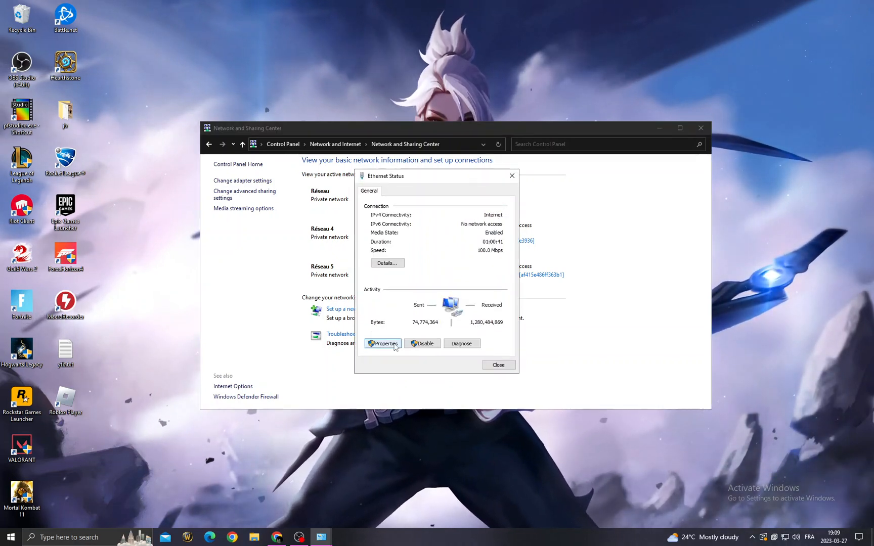
Set Ethernet IPv4 DNS to 8.8.8.8 and 8.8.4.4, then search 'WINDOW' for Windows Update
click(383, 343)
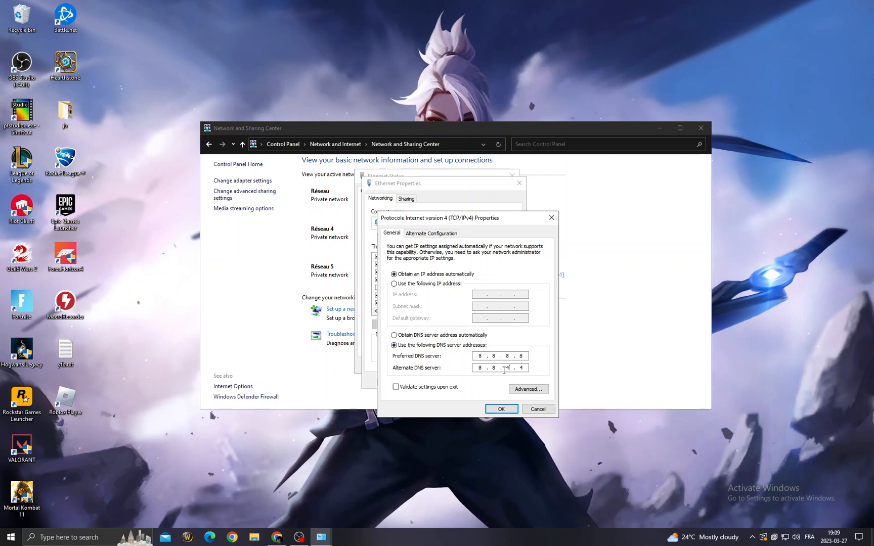
click(500, 408)
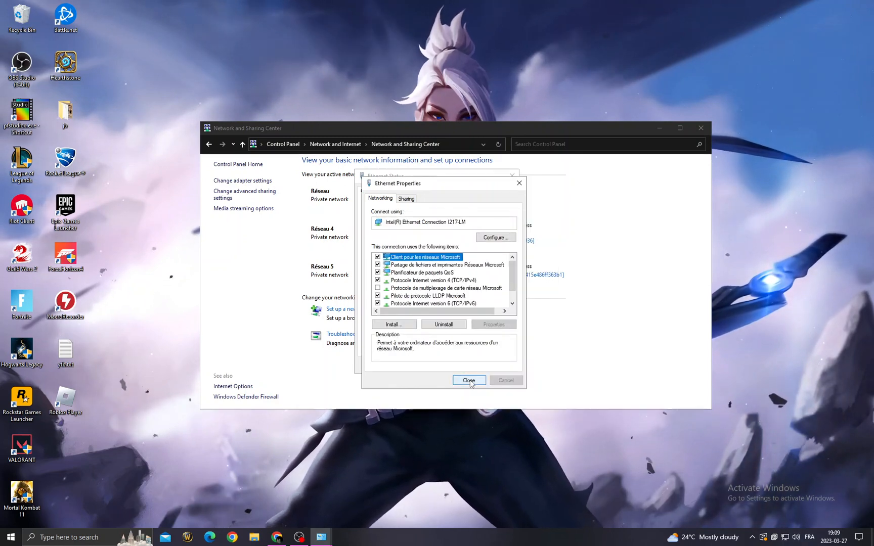
click(468, 380)
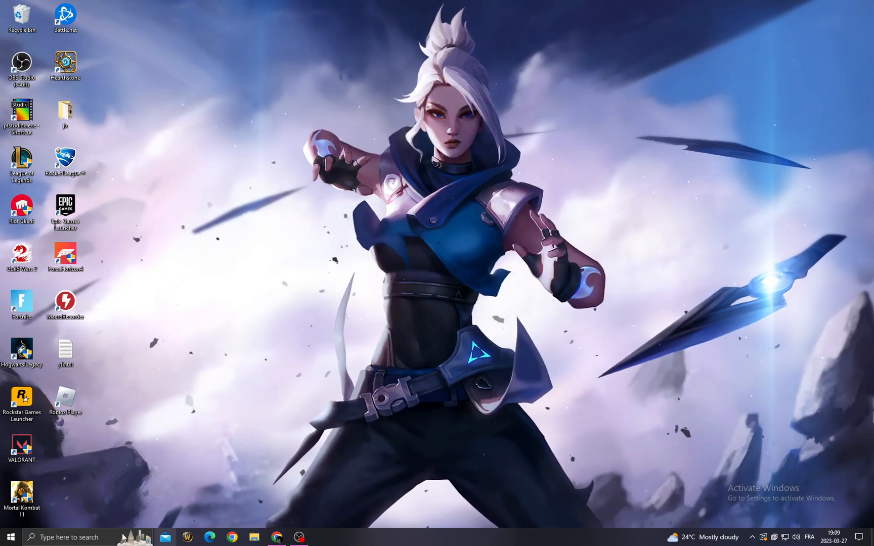
text(WINDOW)
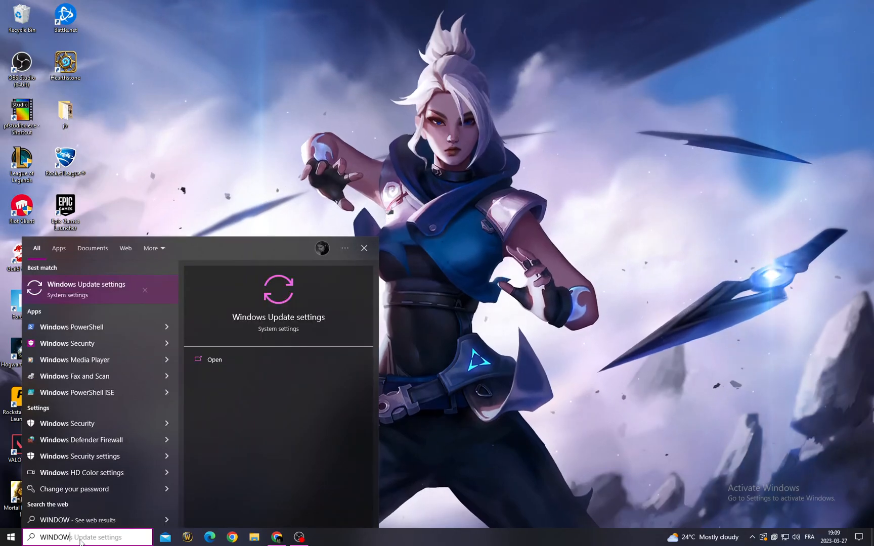
click(214, 360)
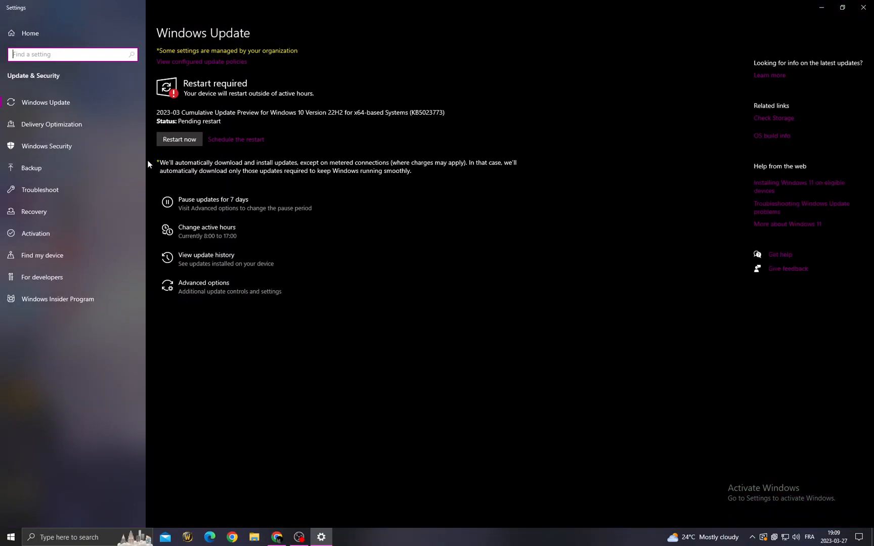
mouse_move(308, 148)
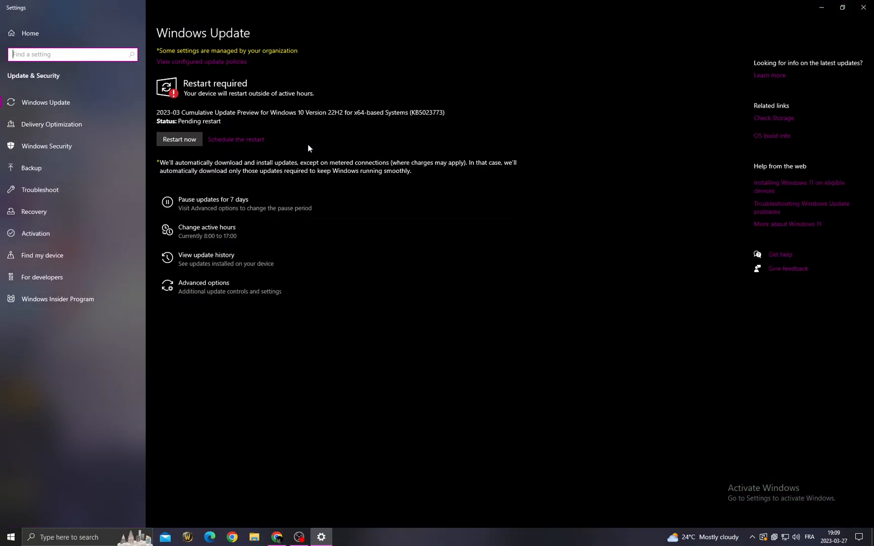
mouse_move(846, 19)
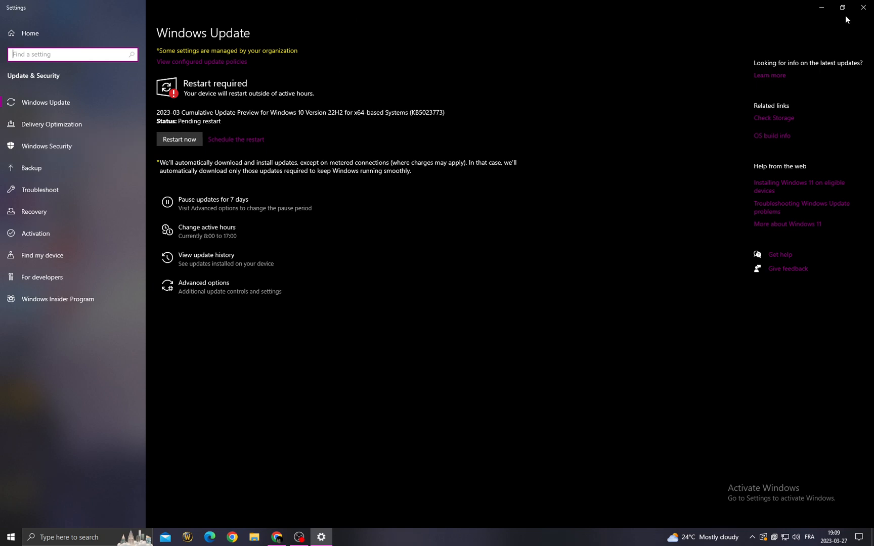
Close the Windows Update settings page showing the pending restart
click(8, 537)
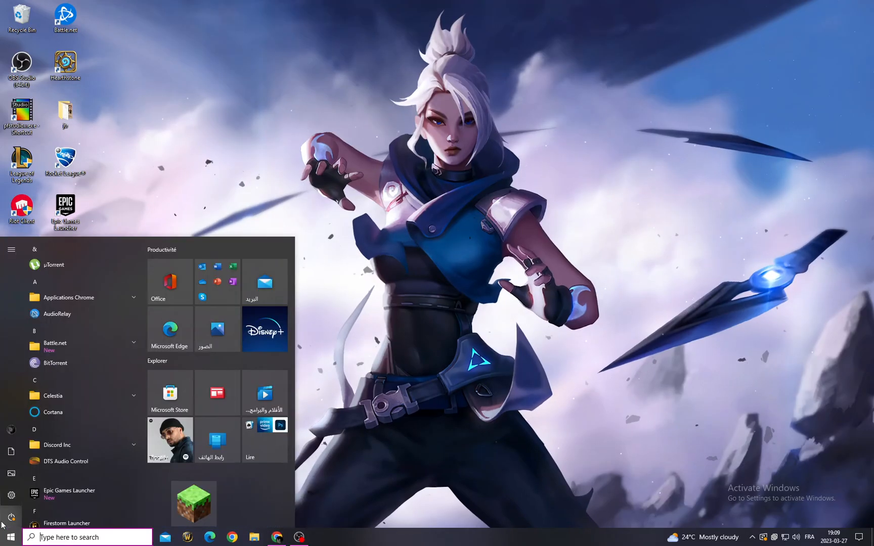